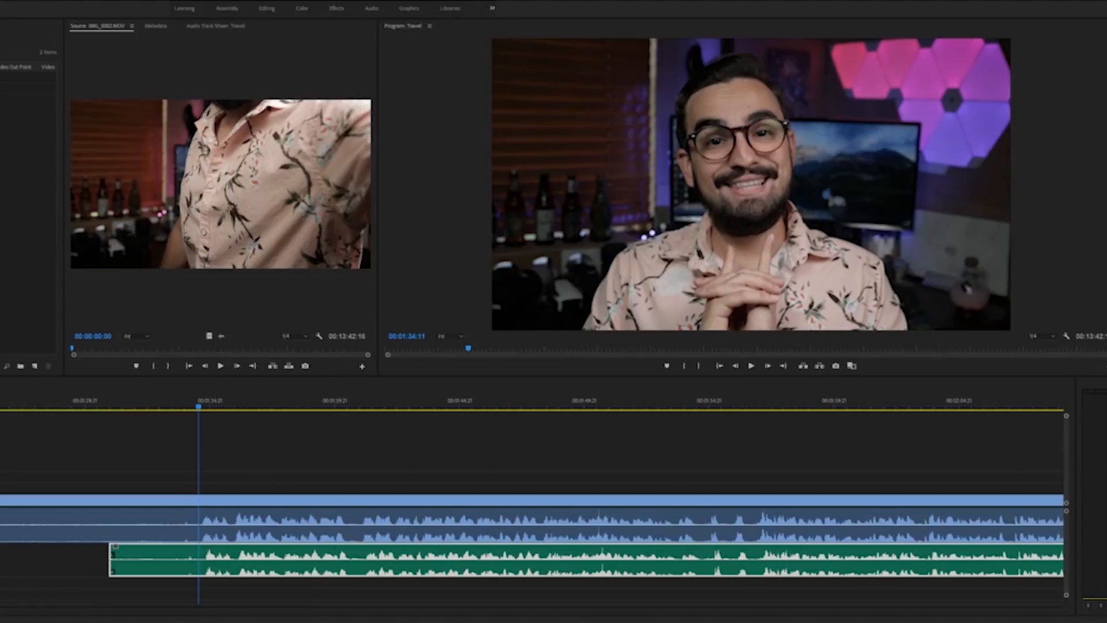
pyautogui.moveTo(917, 401)
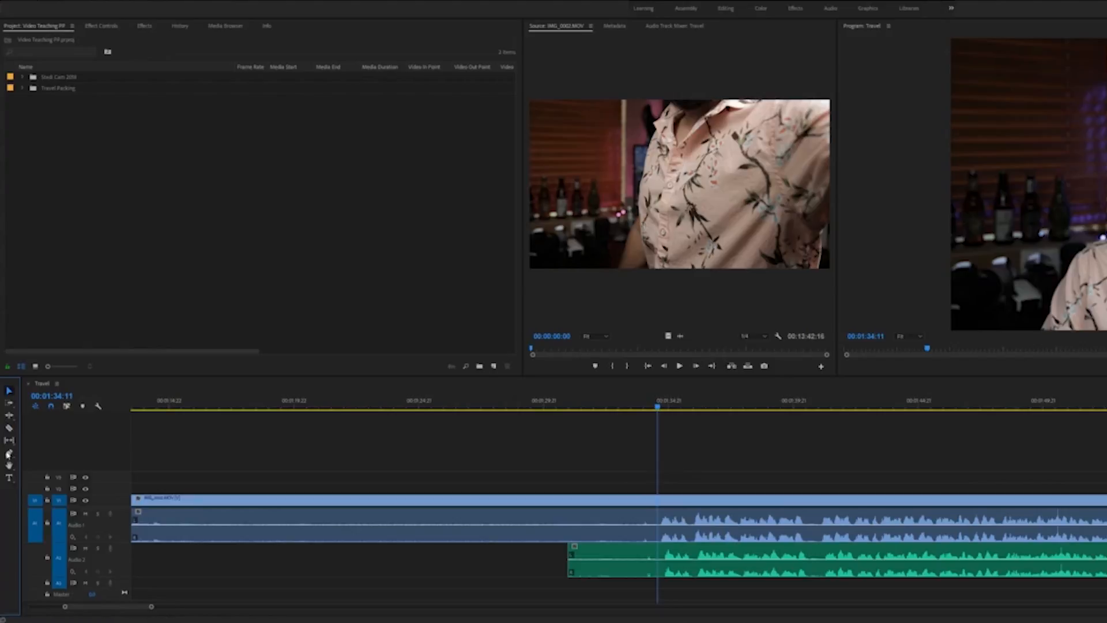
pyautogui.moveTo(782, 469)
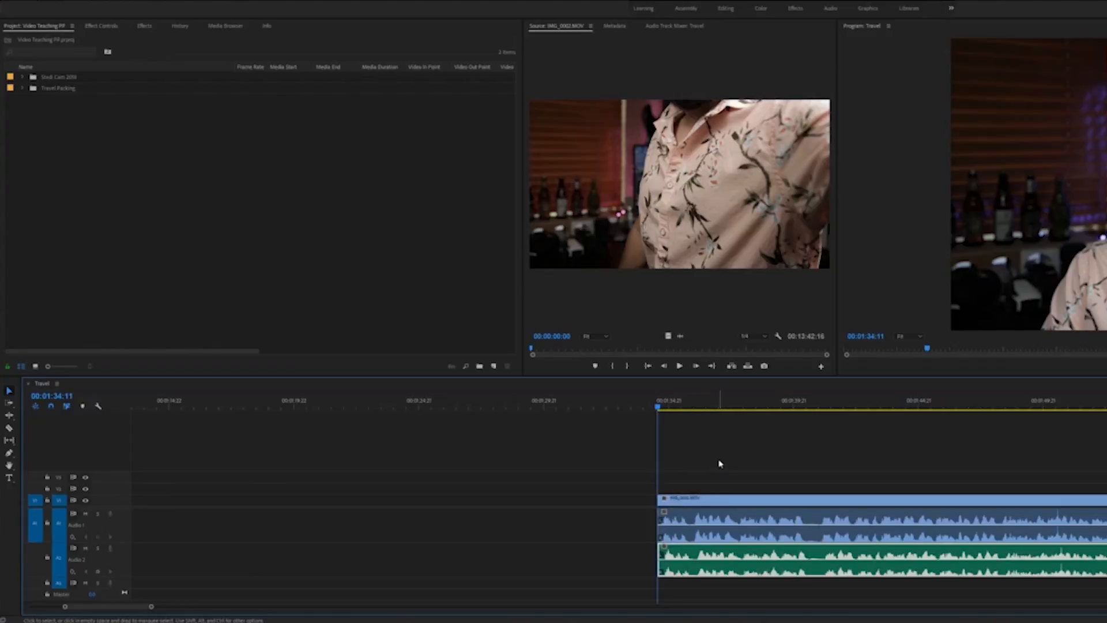
pyautogui.moveTo(715, 525)
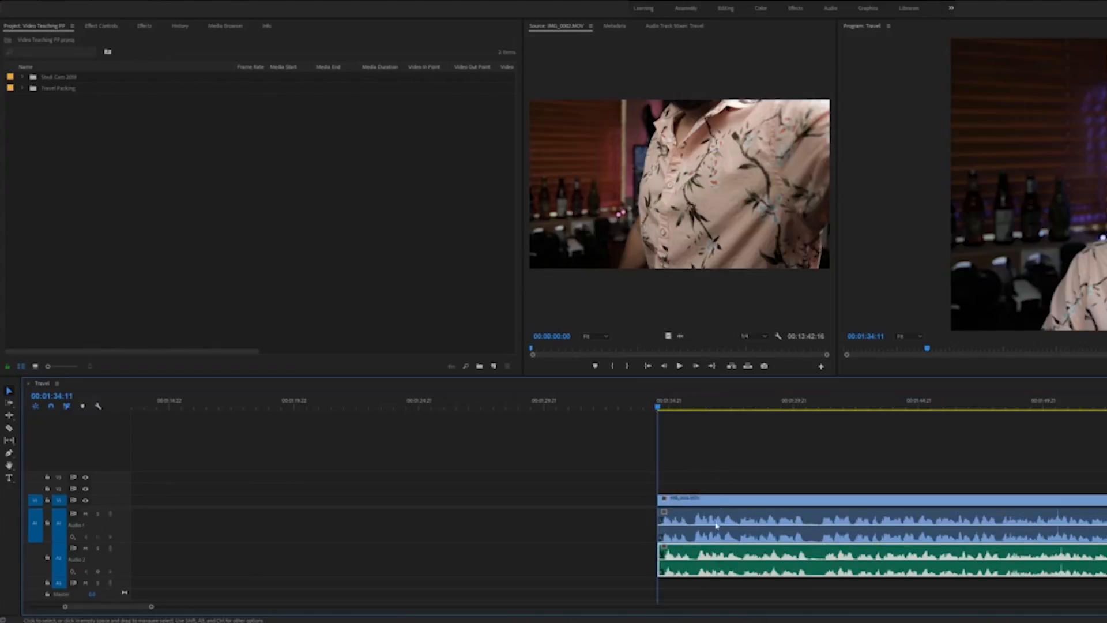
pyautogui.moveTo(917, 523)
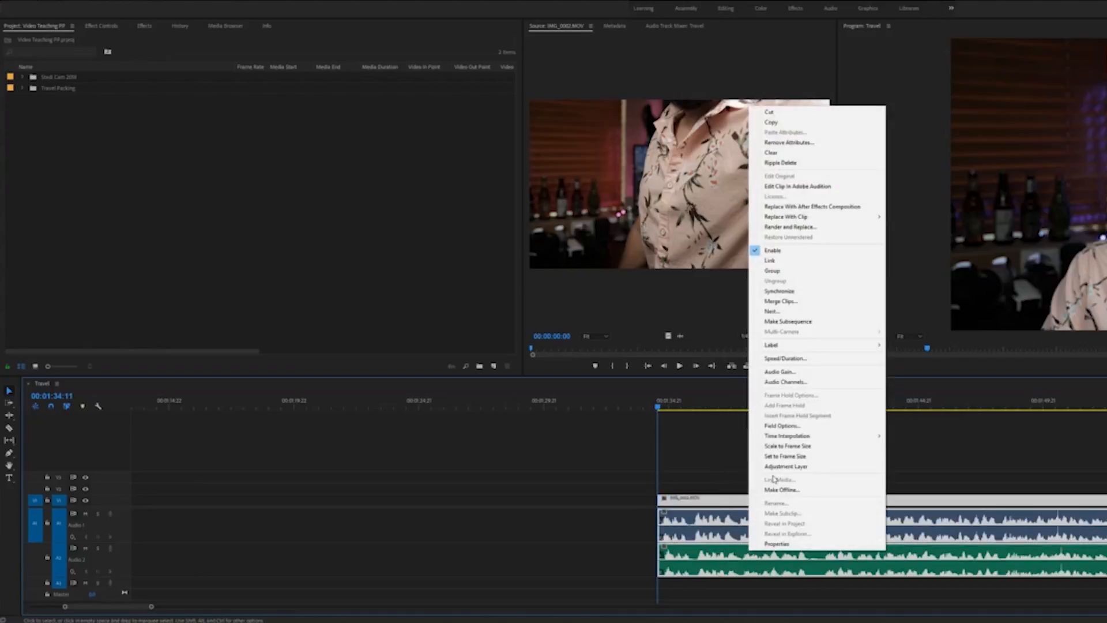
pyautogui.click(772, 452)
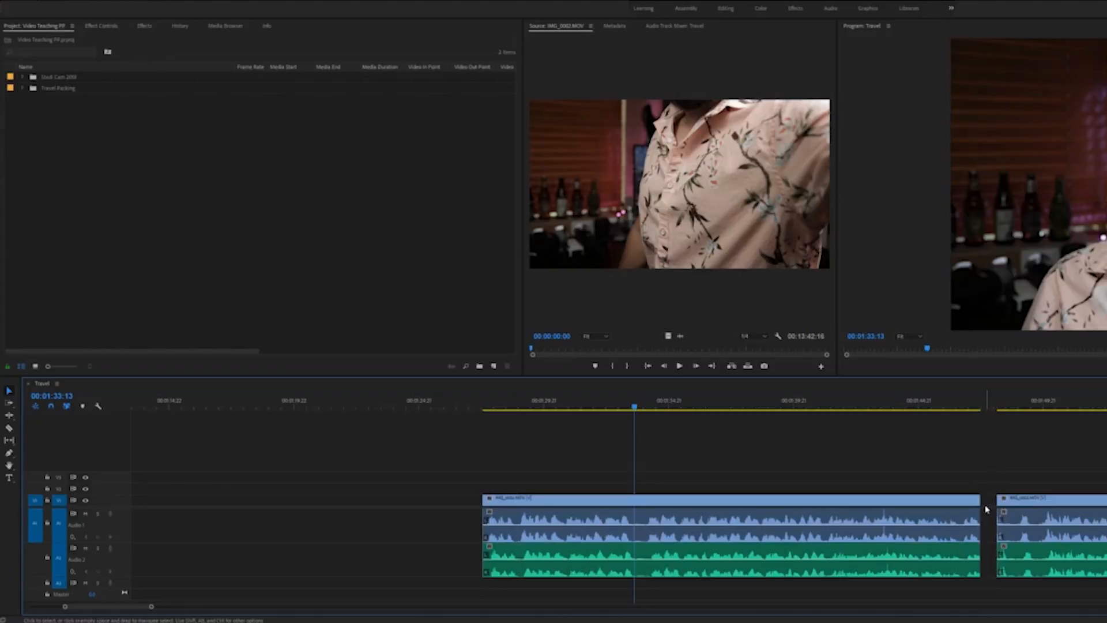
pyautogui.moveTo(989, 508)
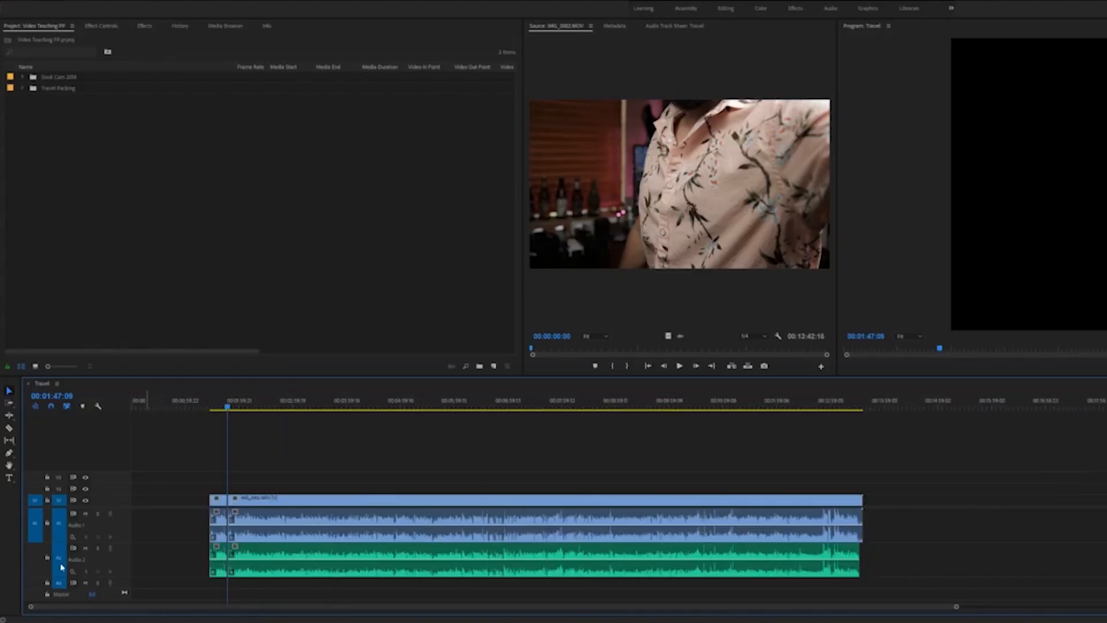
# Razor-cut the travel clip on the timeline into back-to-back segments
pyautogui.click(569, 536)
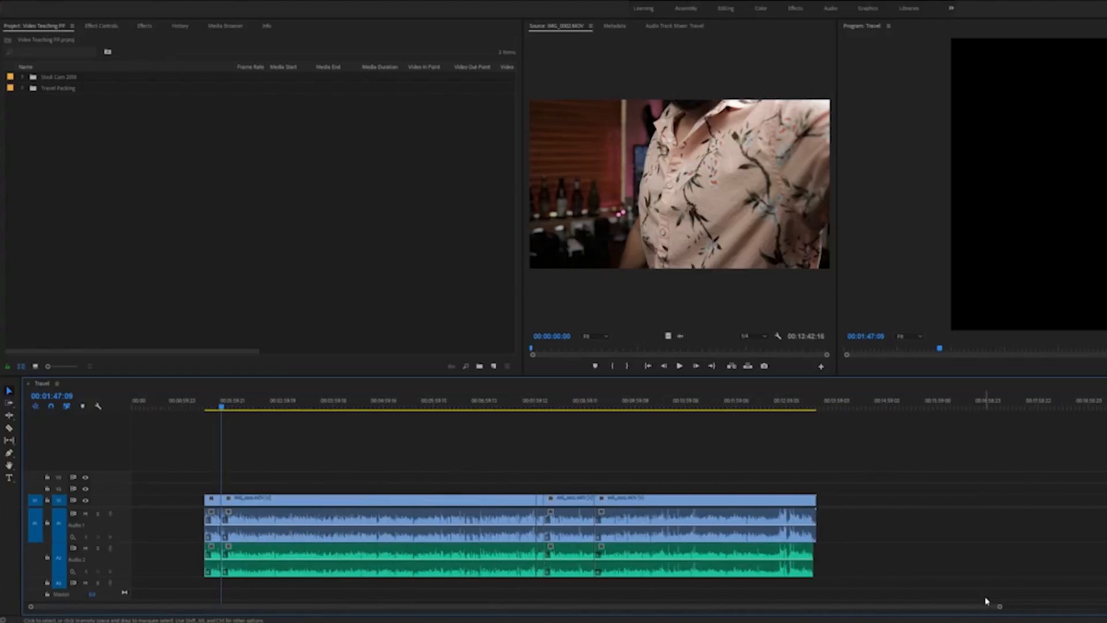
# Zoom the timeline out to reach the clip area around 01:30 for the title
pyautogui.scroll(-3)
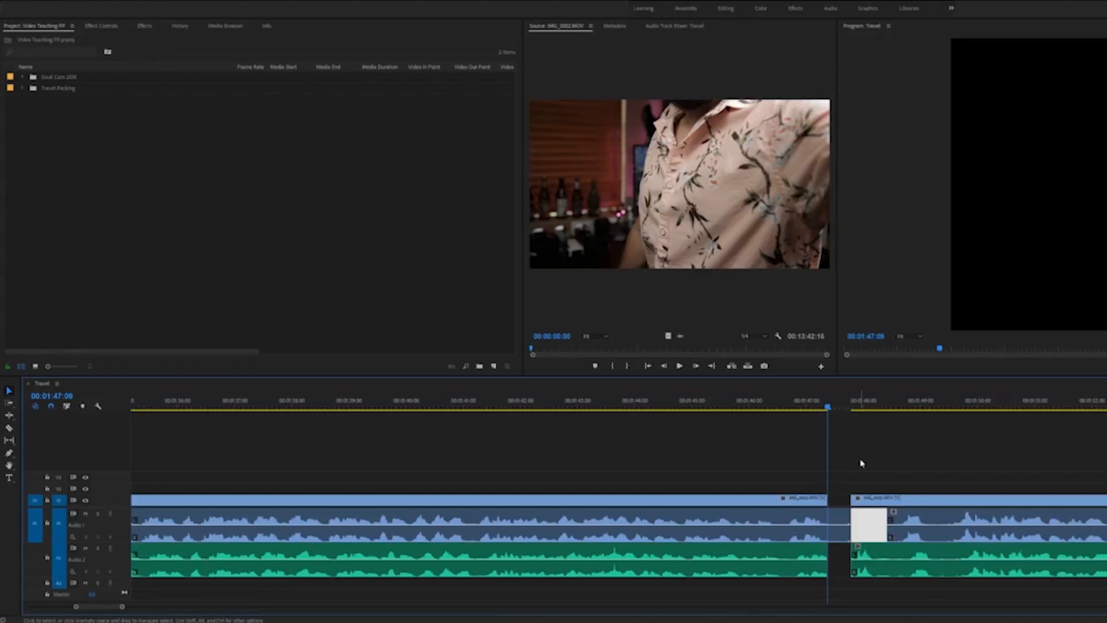
pyautogui.moveTo(844, 495)
pyautogui.write('test')
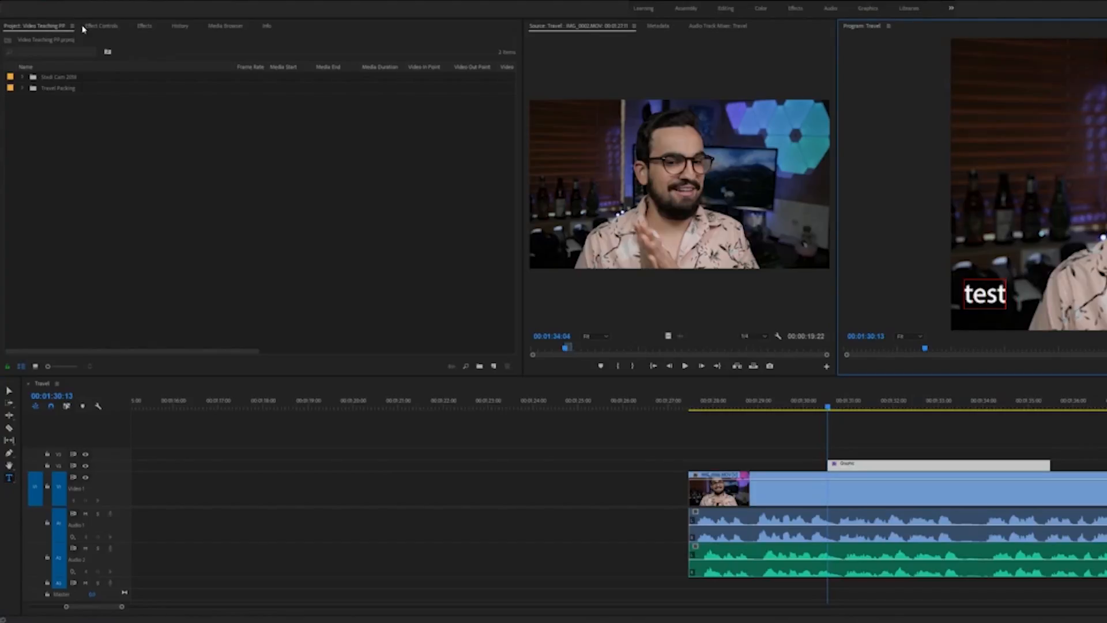
# Show the test title's properties in Effect Controls and remove the title graphic
pyautogui.click(102, 27)
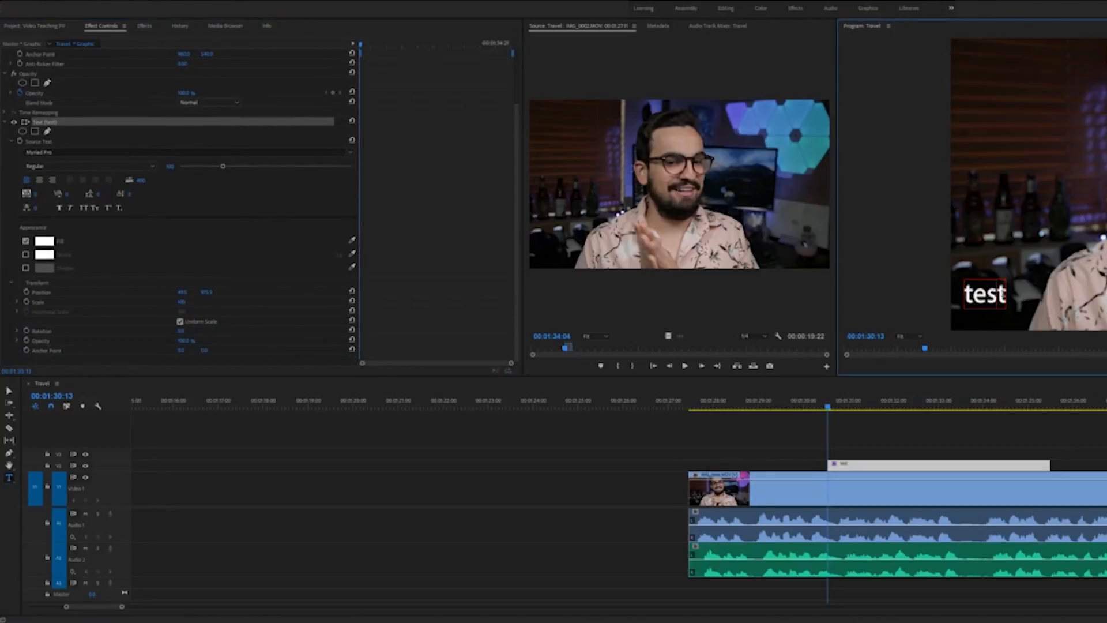
pyautogui.click(43, 241)
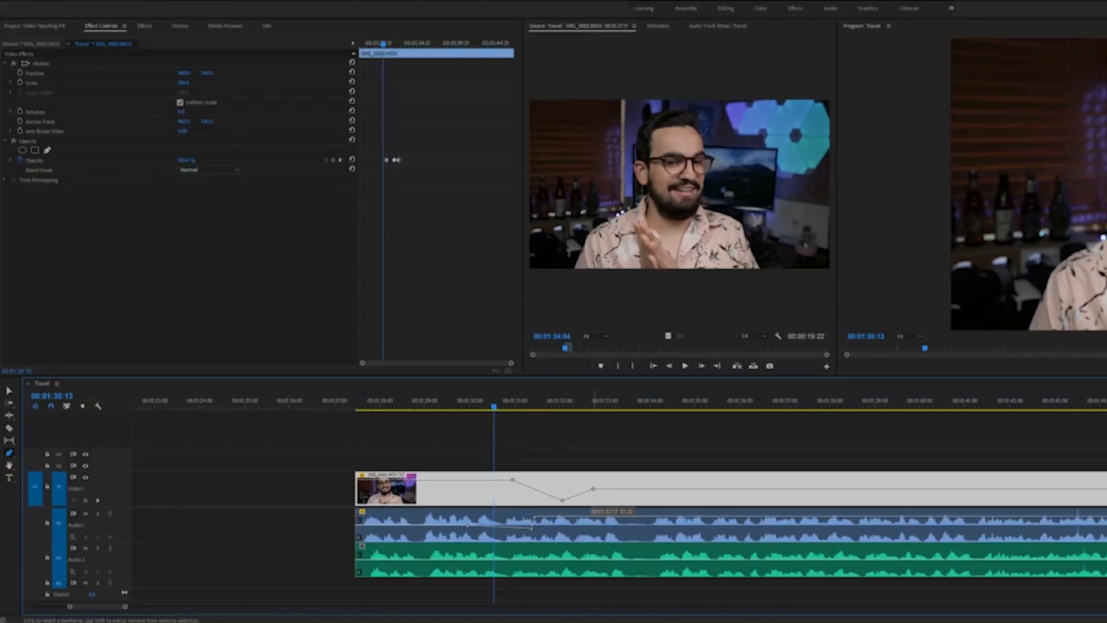
pyautogui.click(555, 407)
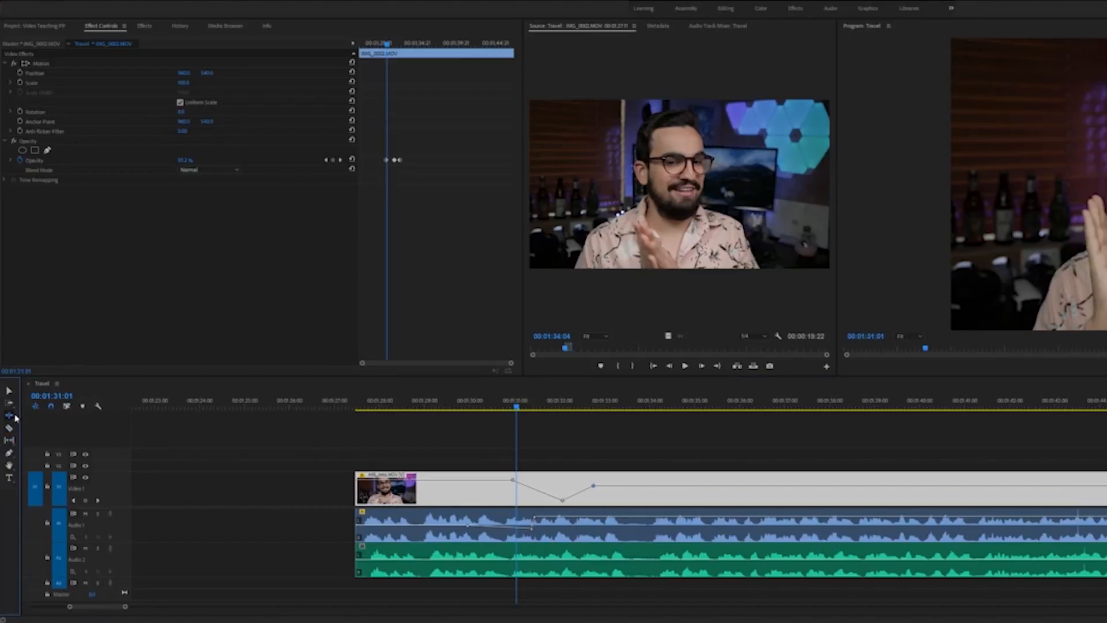
pyautogui.moveTo(10, 413)
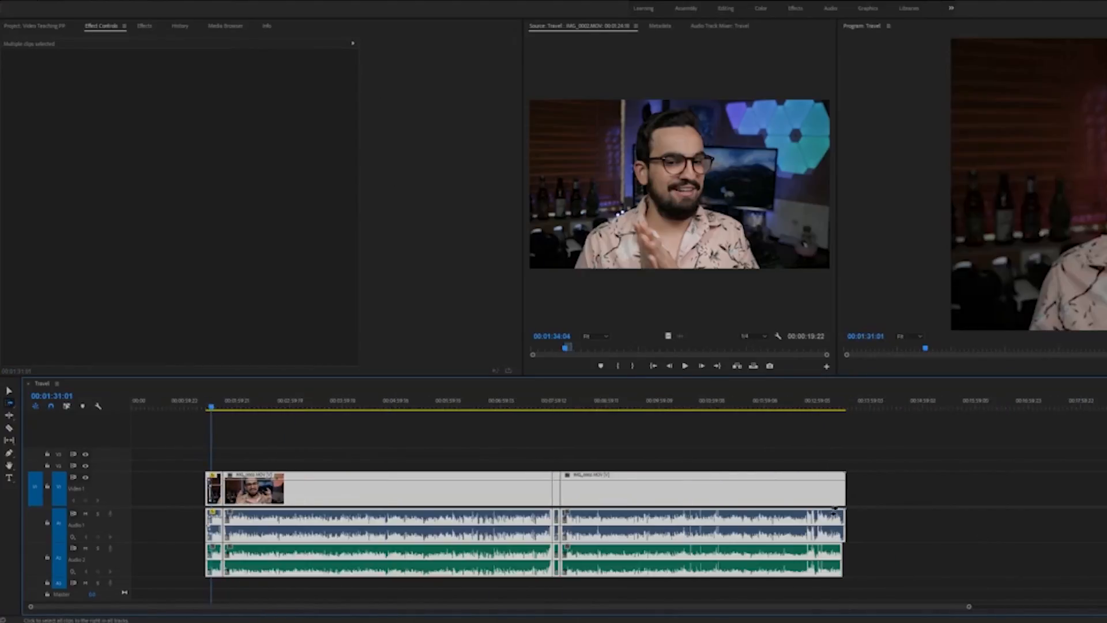
# Select the second travel clip and Ripple Delete the gap so later clips shift left
pyautogui.click(423, 489)
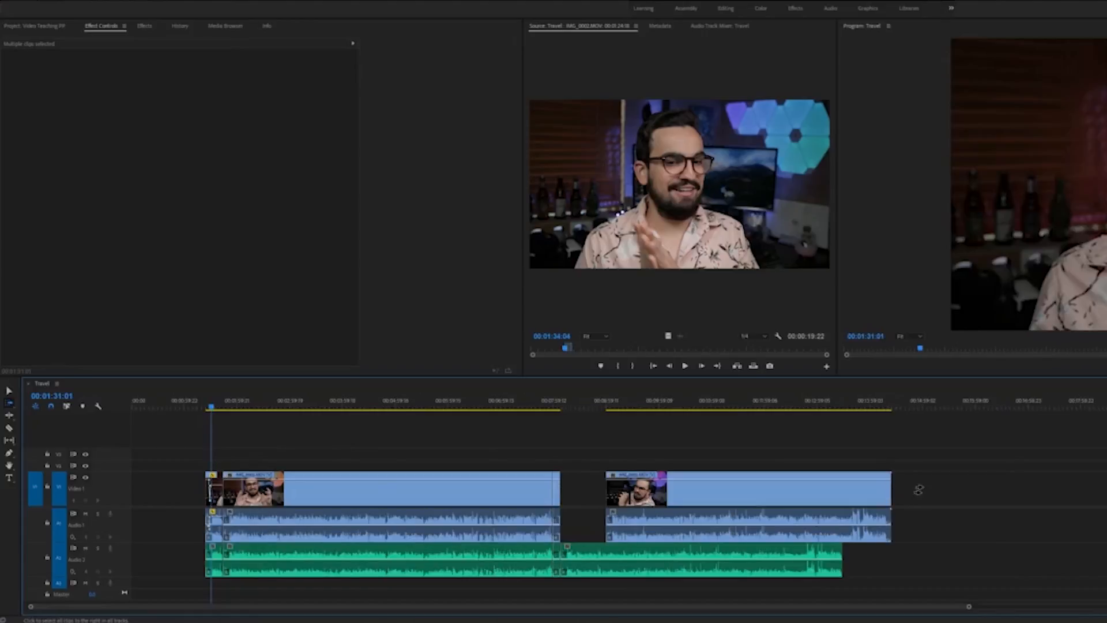
pyautogui.click(748, 489)
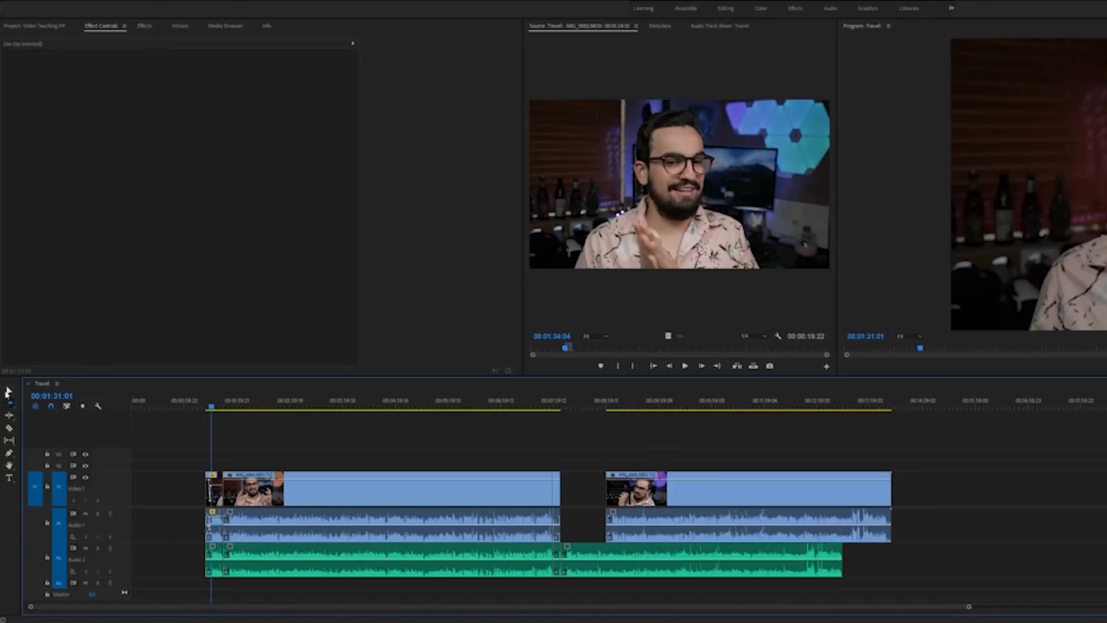
pyautogui.click(749, 489)
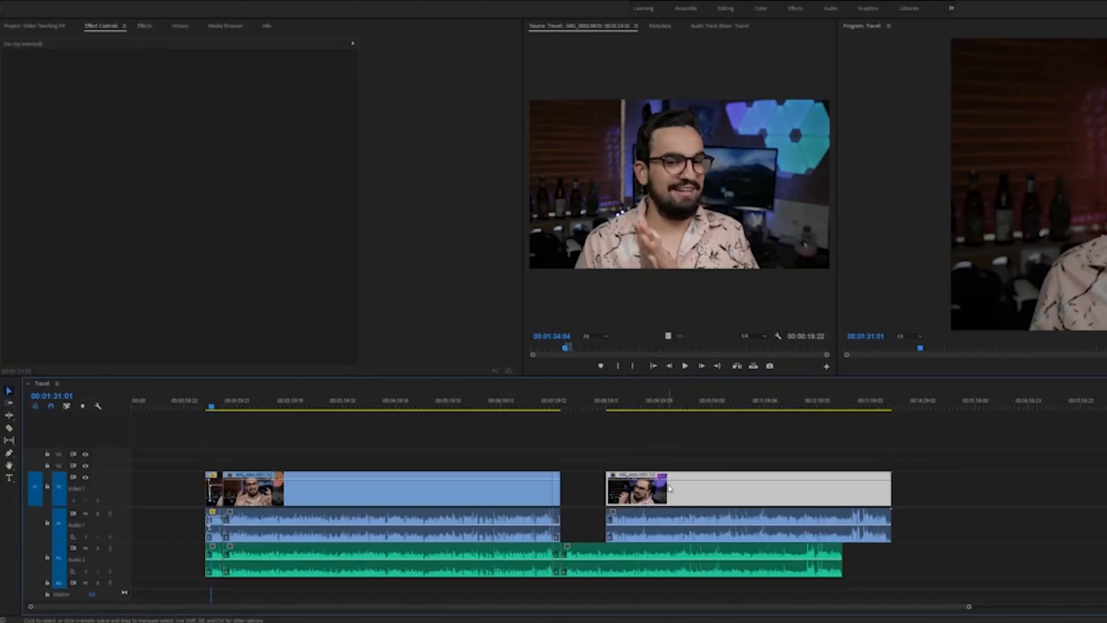
pyautogui.click(639, 490)
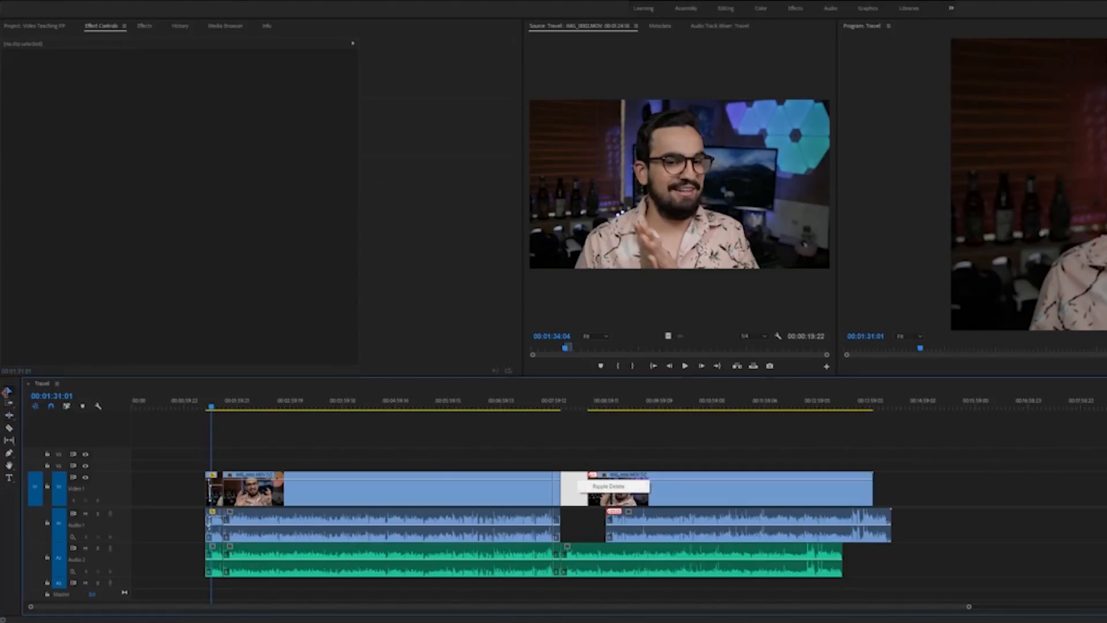
pyautogui.click(609, 487)
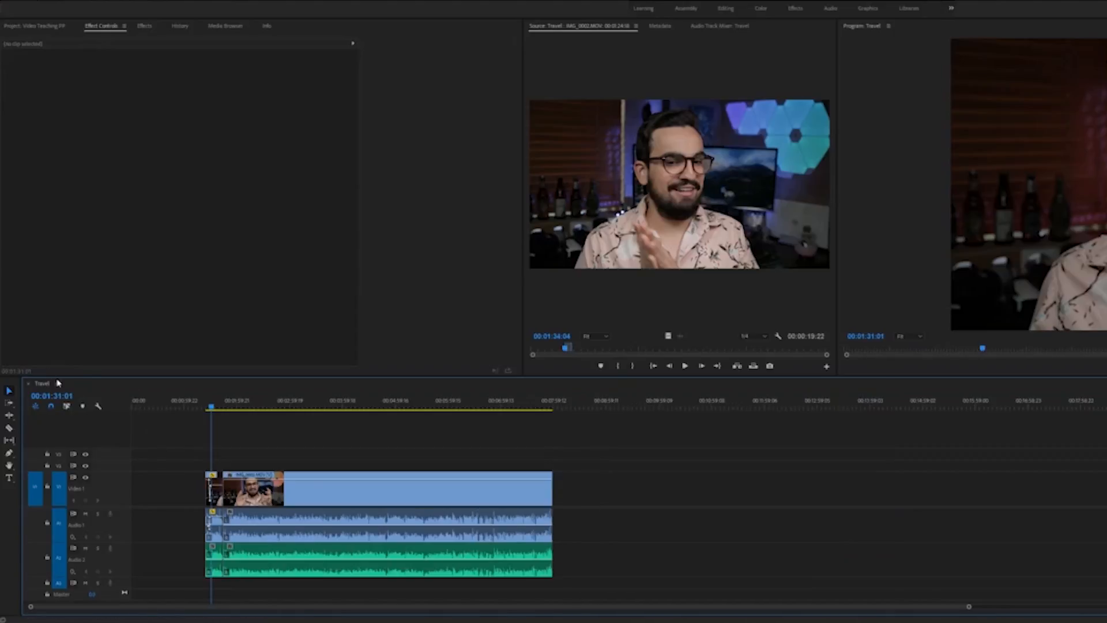
pyautogui.moveTo(179, 483)
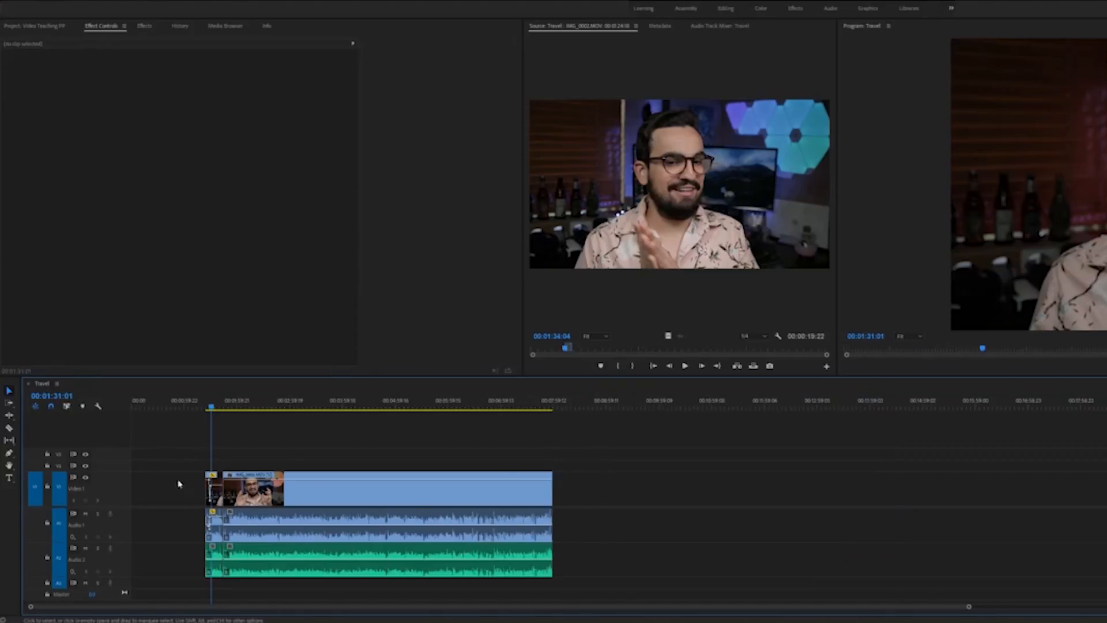
pyautogui.moveTo(782, 584)
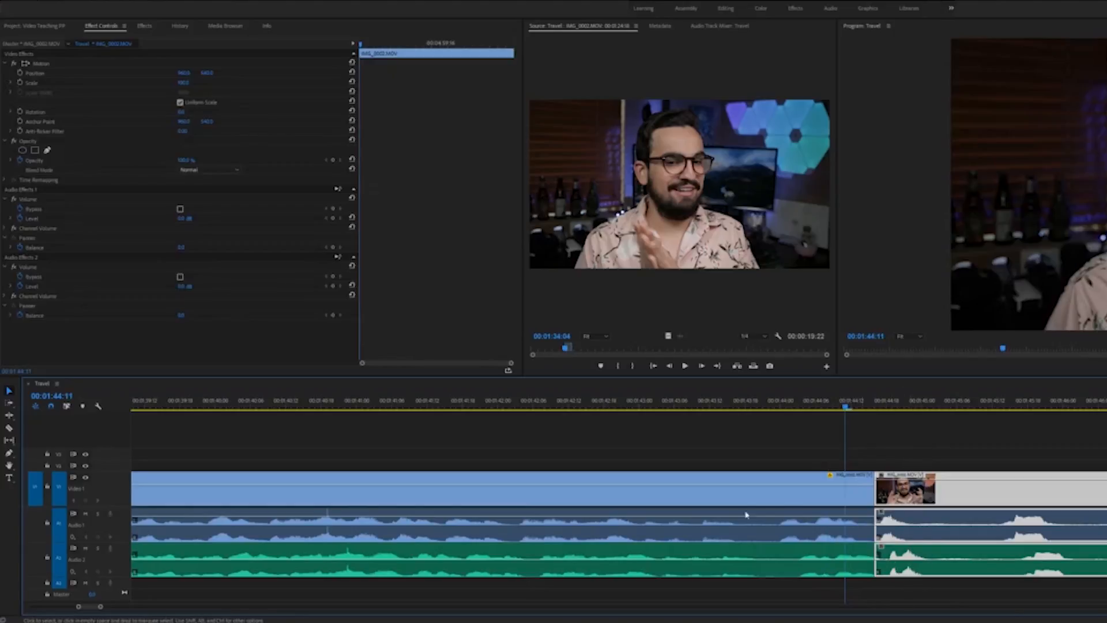
# Search the Effects panel for 'cross' and apply Cross Dissolve at the edit point between the clips
pyautogui.click(146, 27)
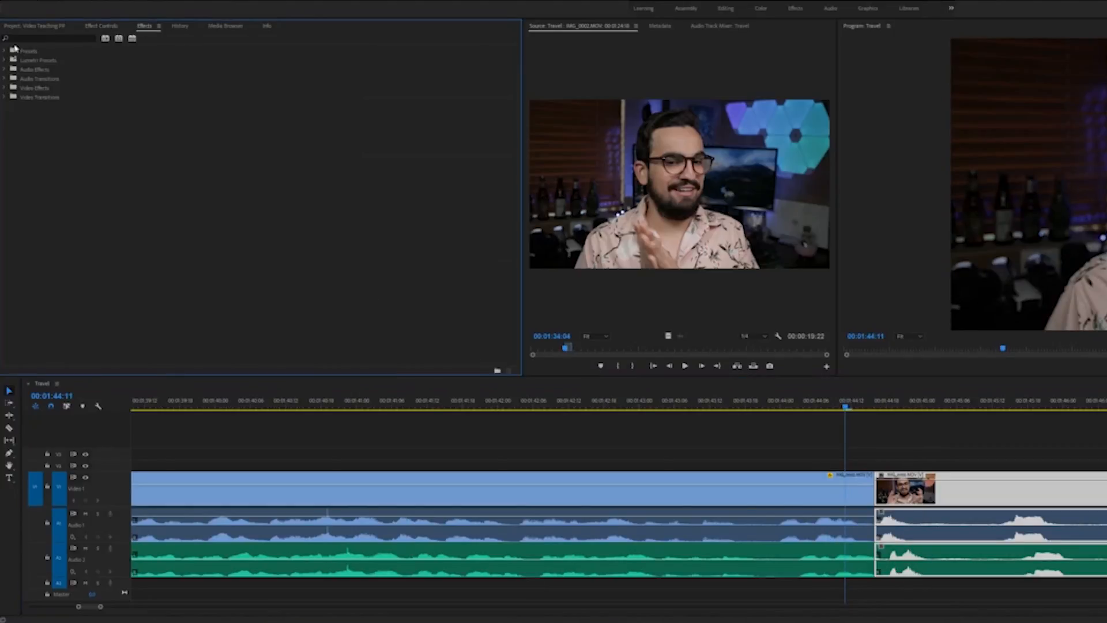
pyautogui.click(49, 38)
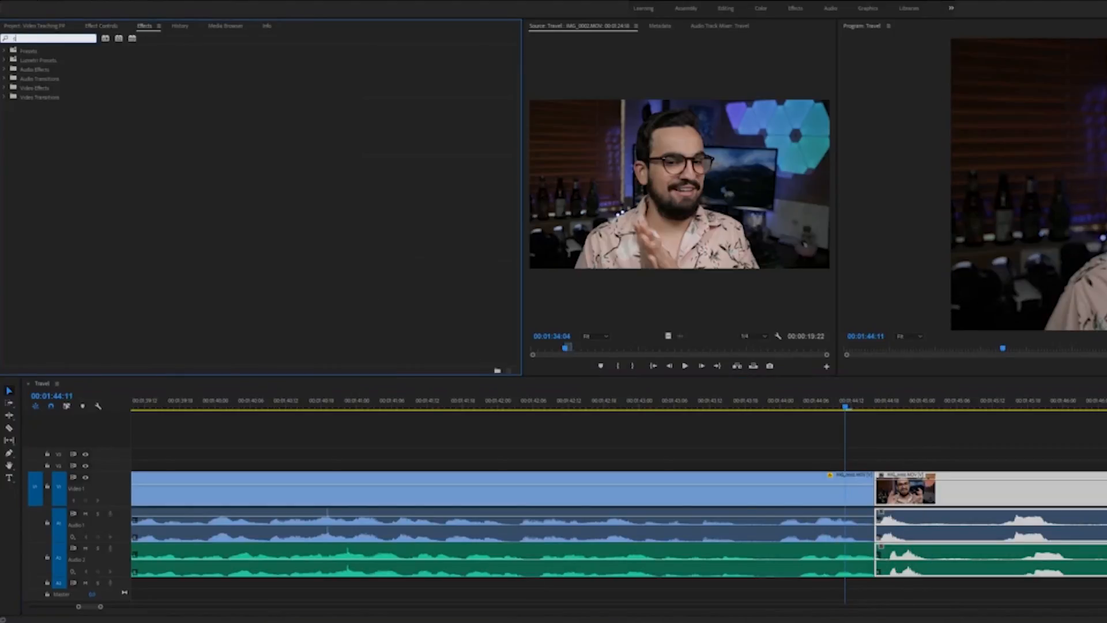
pyautogui.write('cross')
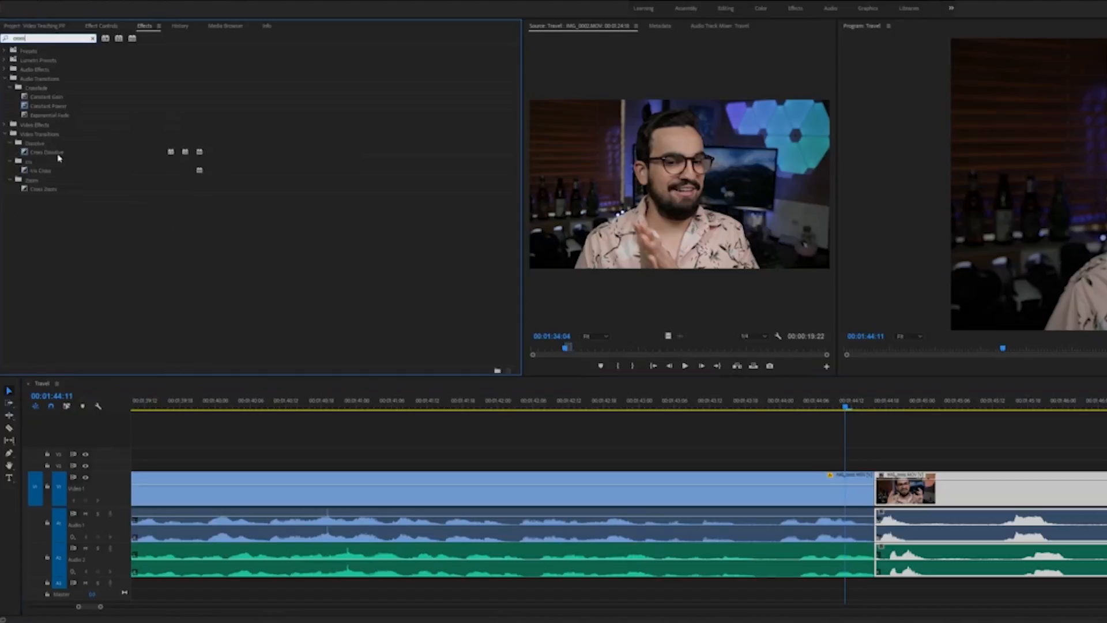
pyautogui.click(47, 152)
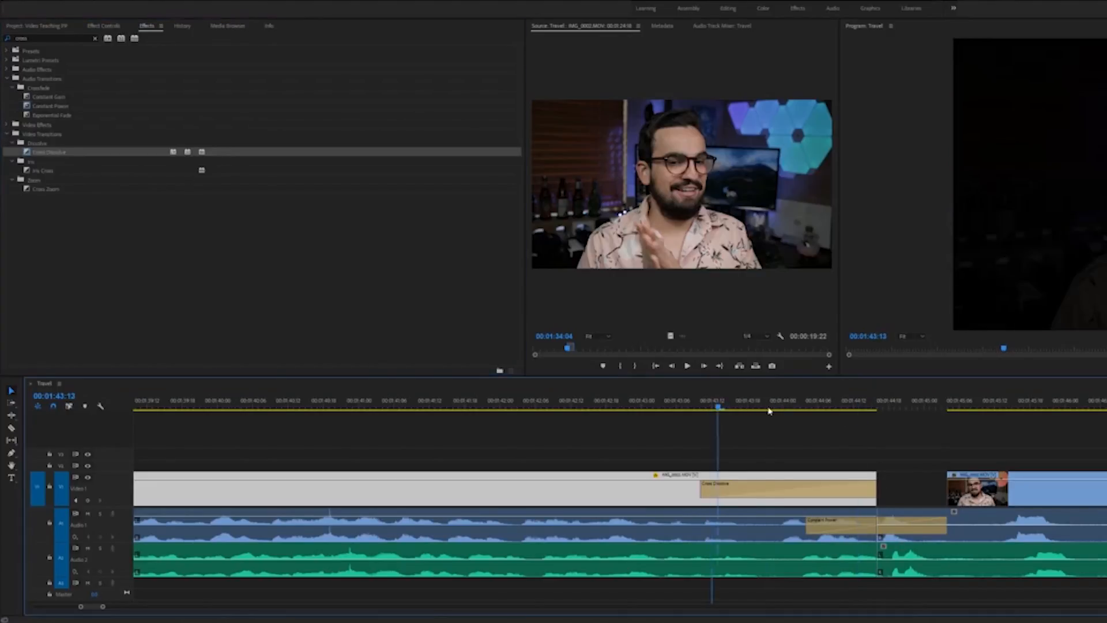
pyautogui.click(907, 407)
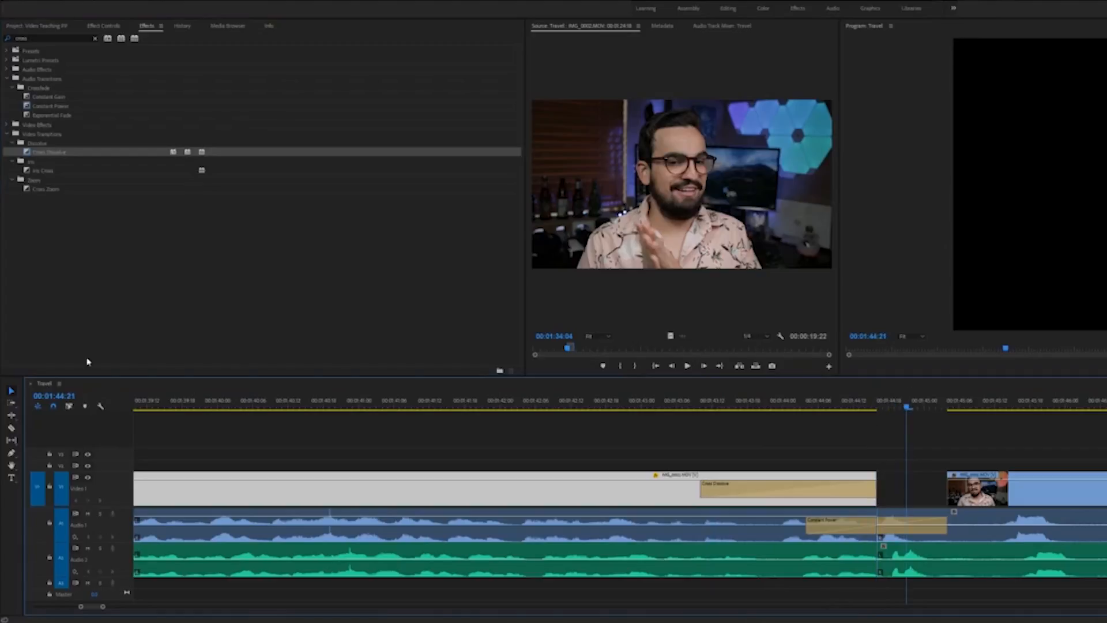